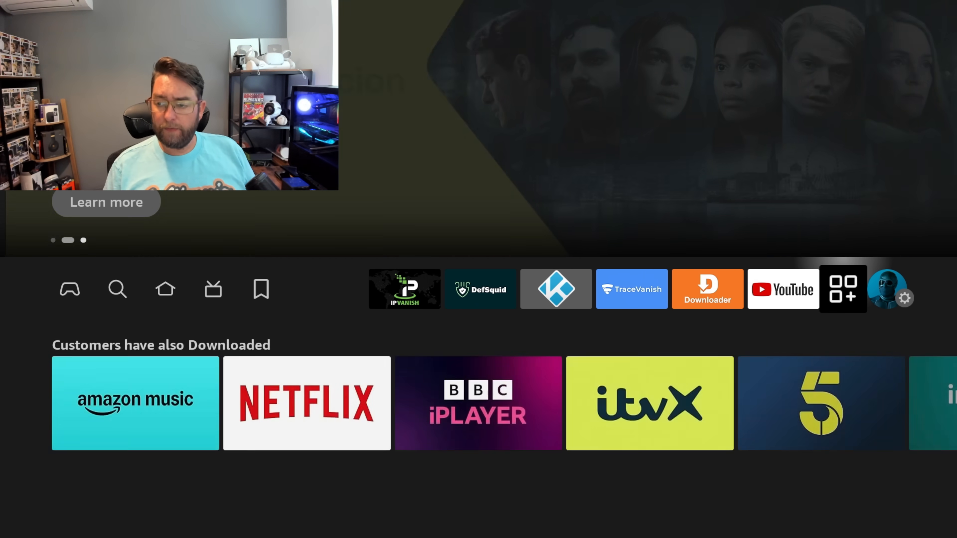
Step: Go into Settings > My Fire TV and run Check for Updates
{"action": "left_click", "coordinate": [905, 298]}
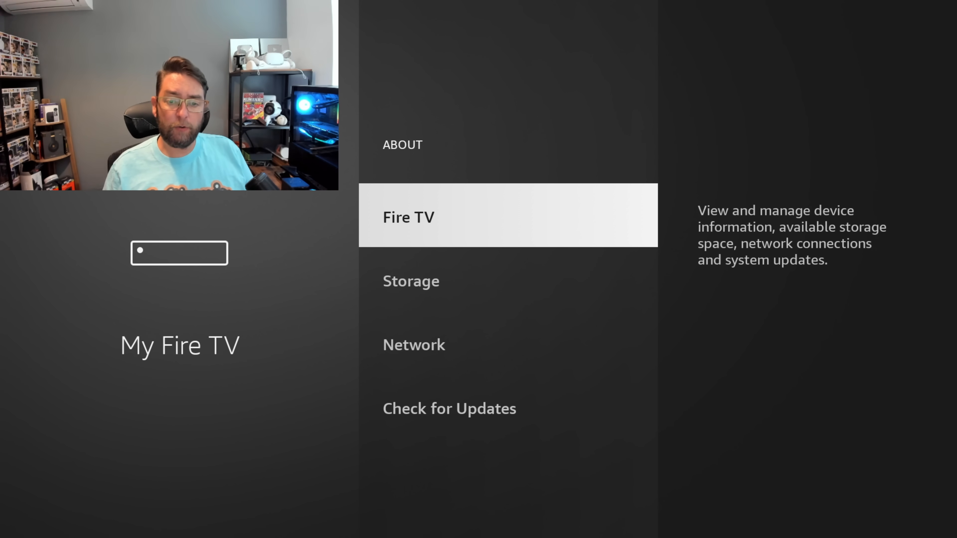
{"action": "left_click", "coordinate": [449, 408]}
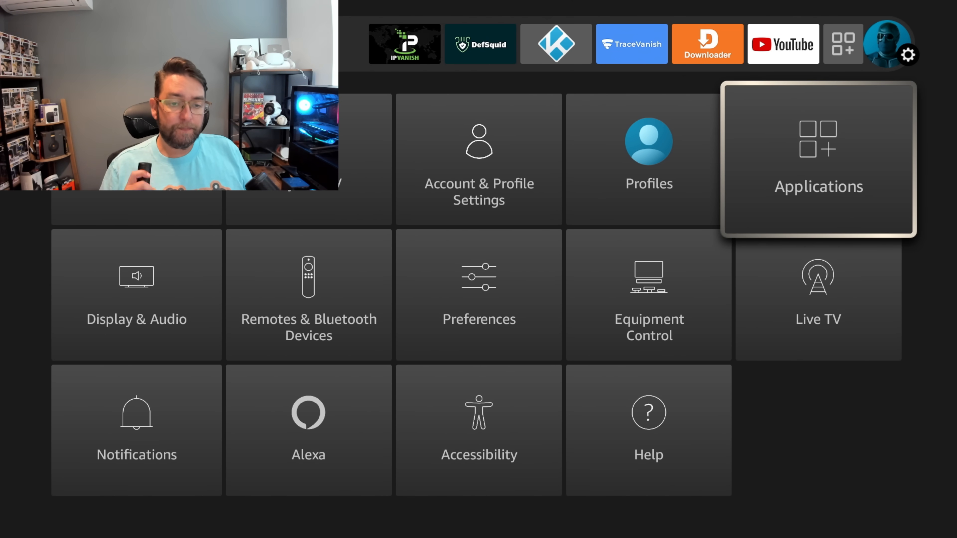
Step: Switch Automatic Offload OFF in Applications, then return to the settings grid via Home
{"action": "left_click", "coordinate": [818, 159]}
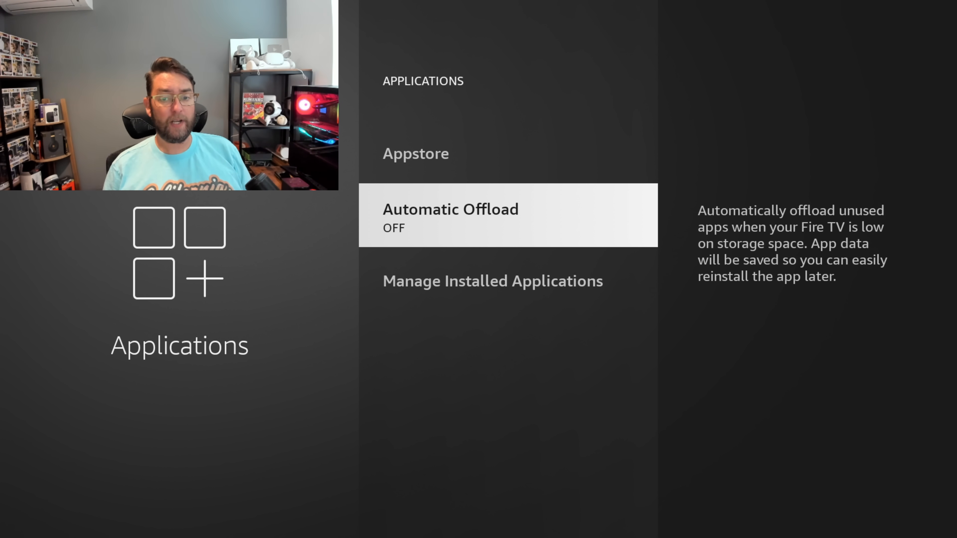
{"action": "key", "text": "Back"}
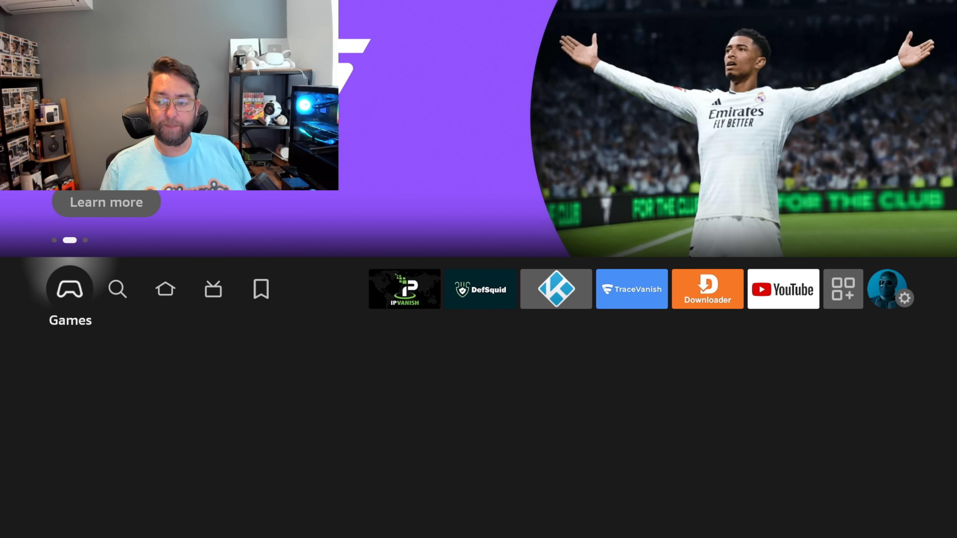
{"action": "left_click", "coordinate": [707, 289]}
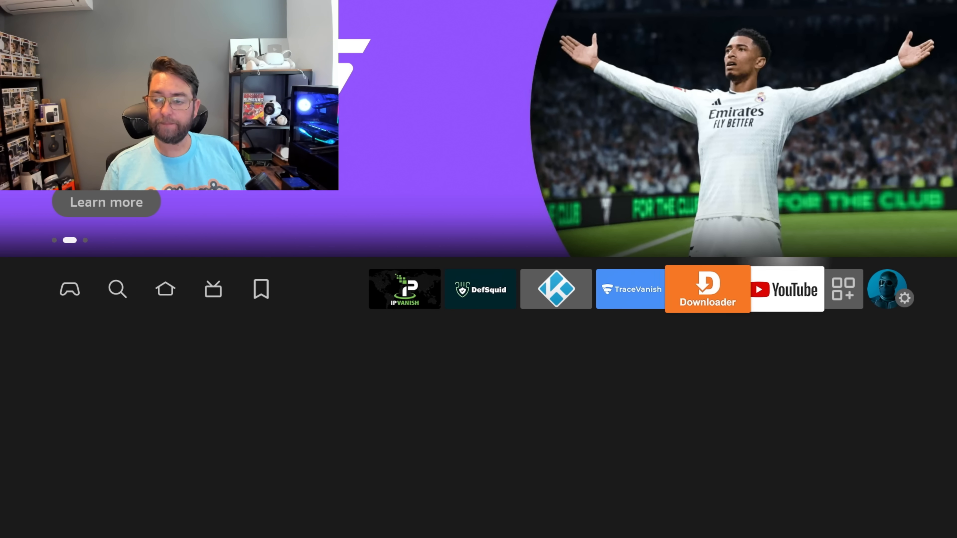
{"action": "left_click", "coordinate": [908, 298]}
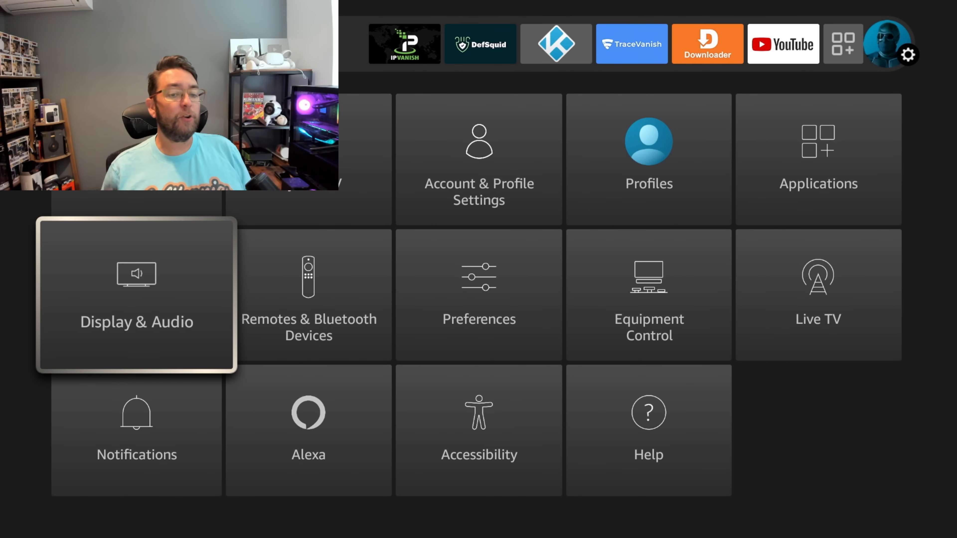
Step: Adjust autoplay under Preferences > Featured Content and return to the settings grid
{"action": "left_click", "coordinate": [479, 295]}
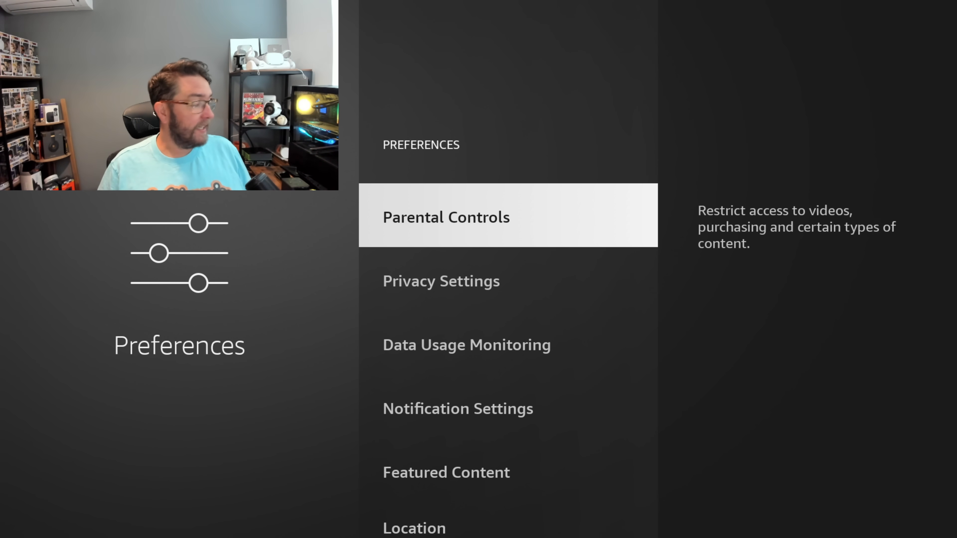
{"action": "scroll", "scroll_direction": "down", "scroll_amount": 3}
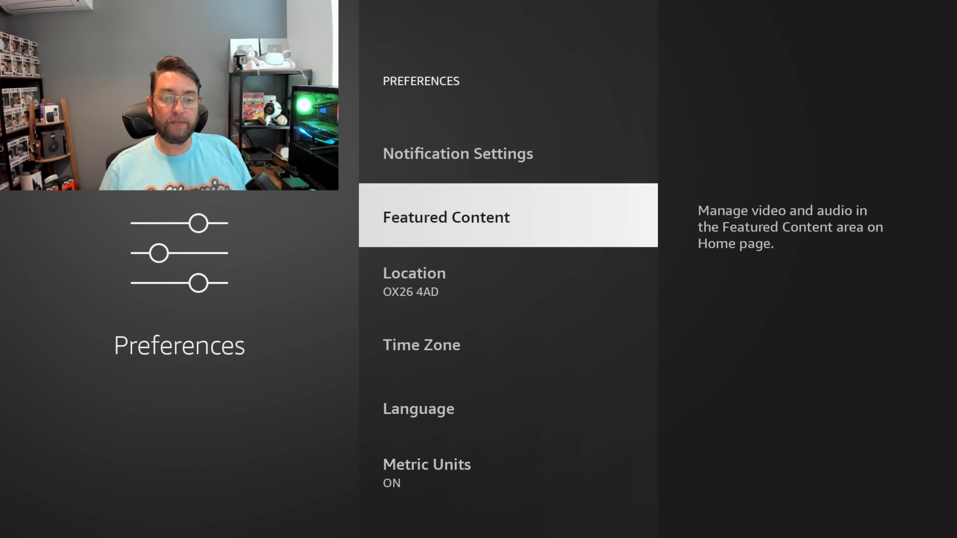
{"action": "left_click", "coordinate": [446, 217]}
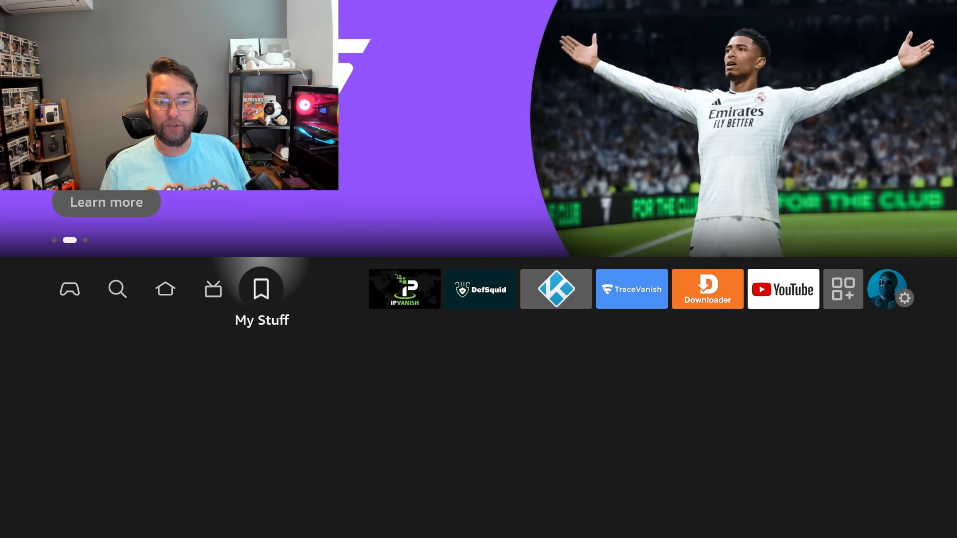
{"action": "left_click", "coordinate": [906, 298]}
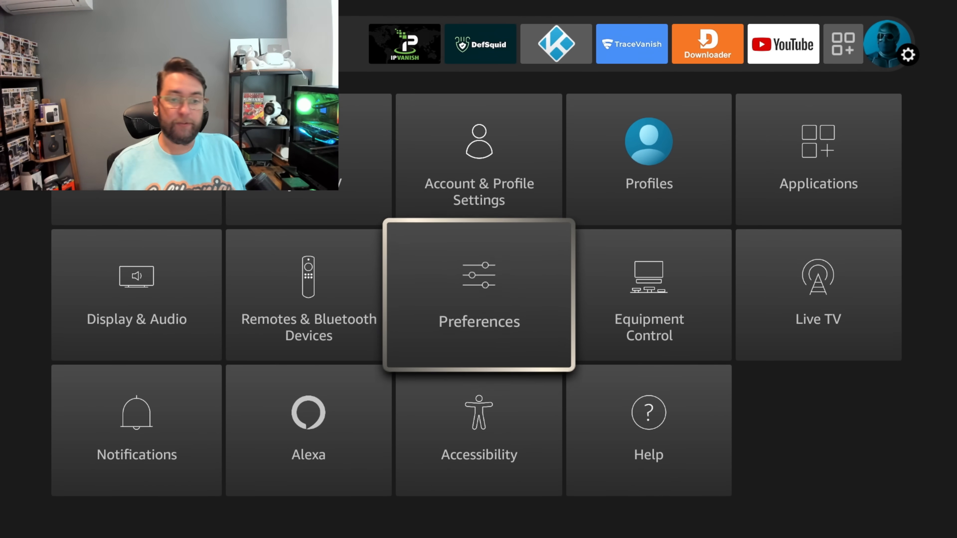
Step: Review Notification Settings: Do Not Interrupt ON and per-app notifications OFF, back to Preferences
{"action": "left_click", "coordinate": [478, 294]}
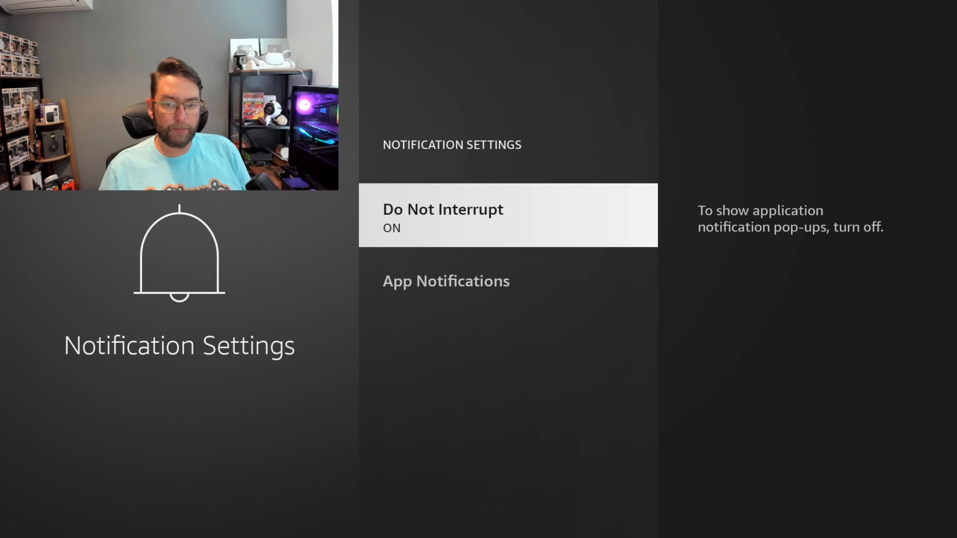
{"action": "left_click", "coordinate": [446, 281]}
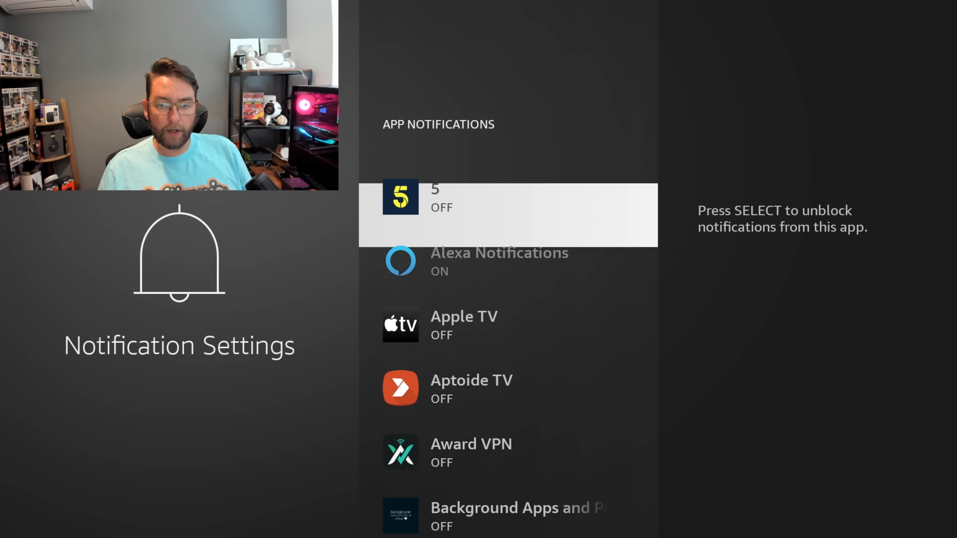
{"action": "scroll", "scroll_direction": "down", "scroll_amount": 3}
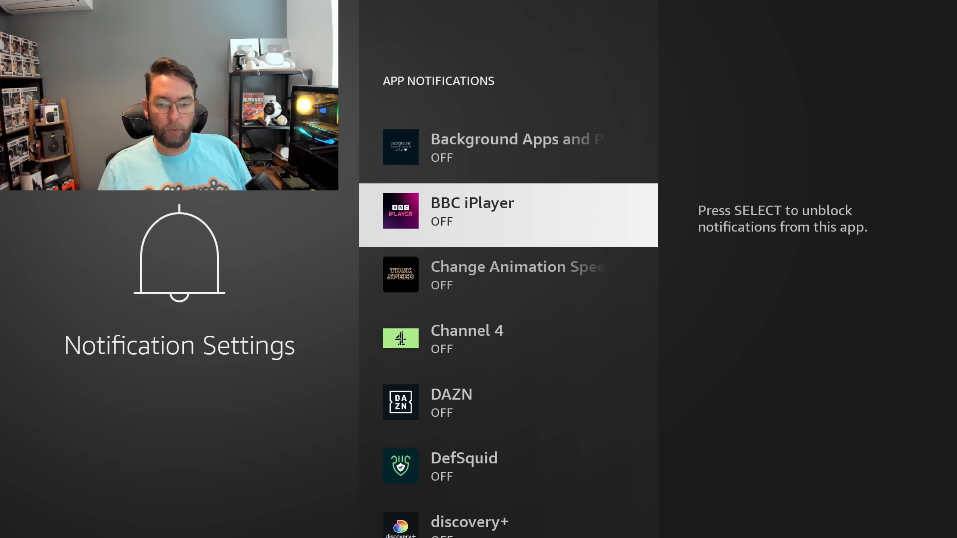
{"action": "scroll", "scroll_direction": "down", "scroll_amount": 3}
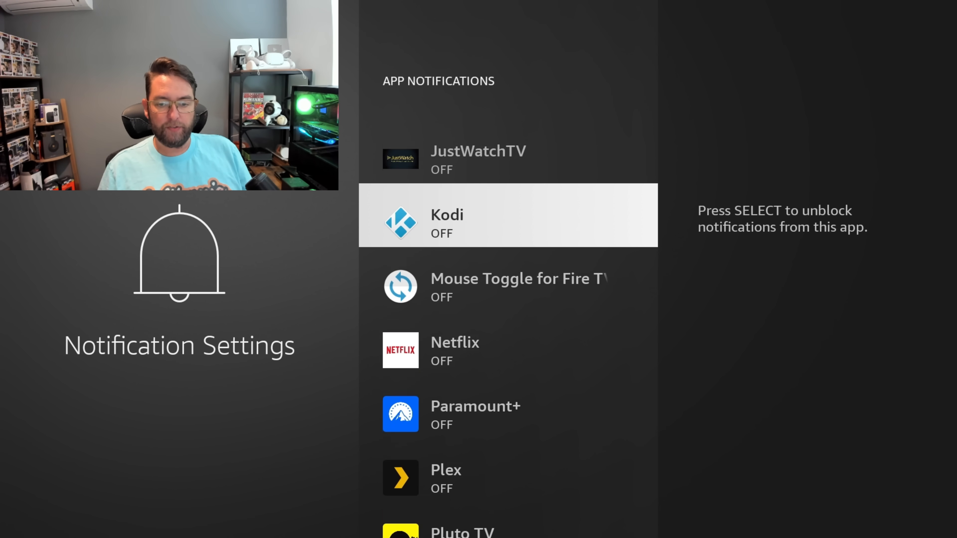
{"action": "scroll", "scroll_direction": "down", "scroll_amount": 3}
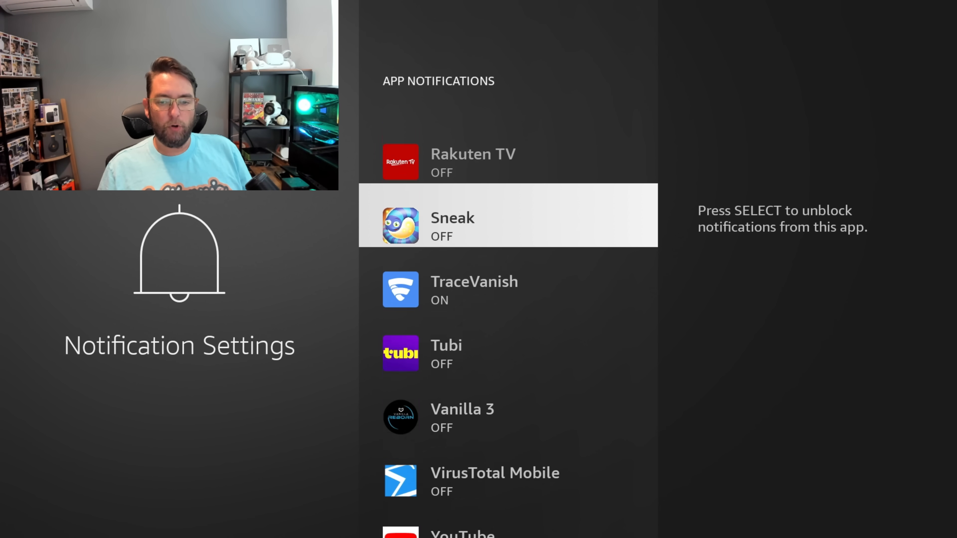
{"action": "key", "text": "Back"}
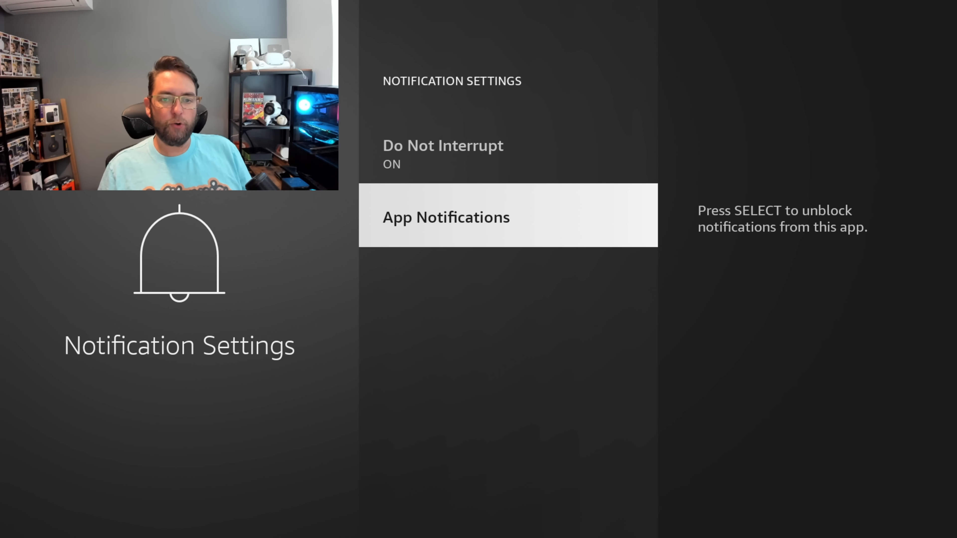
{"action": "key", "text": "Back"}
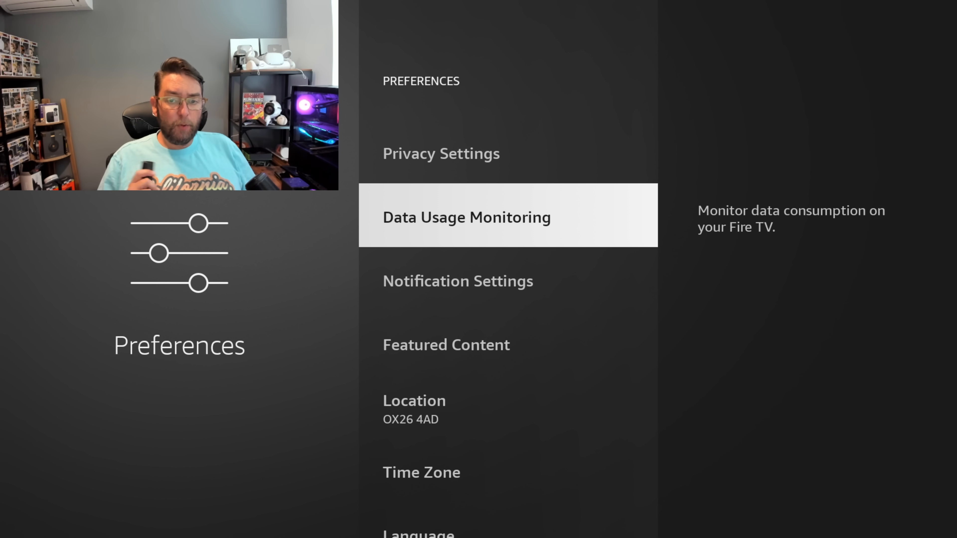
Step: Enter Privacy Settings from the Preferences list
{"action": "left_click", "coordinate": [466, 215]}
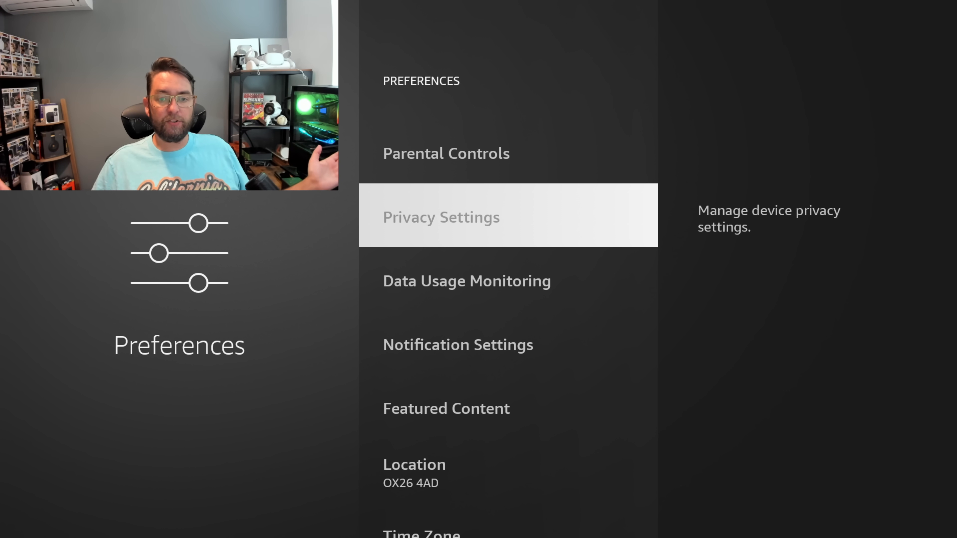
{"action": "left_click", "coordinate": [441, 217]}
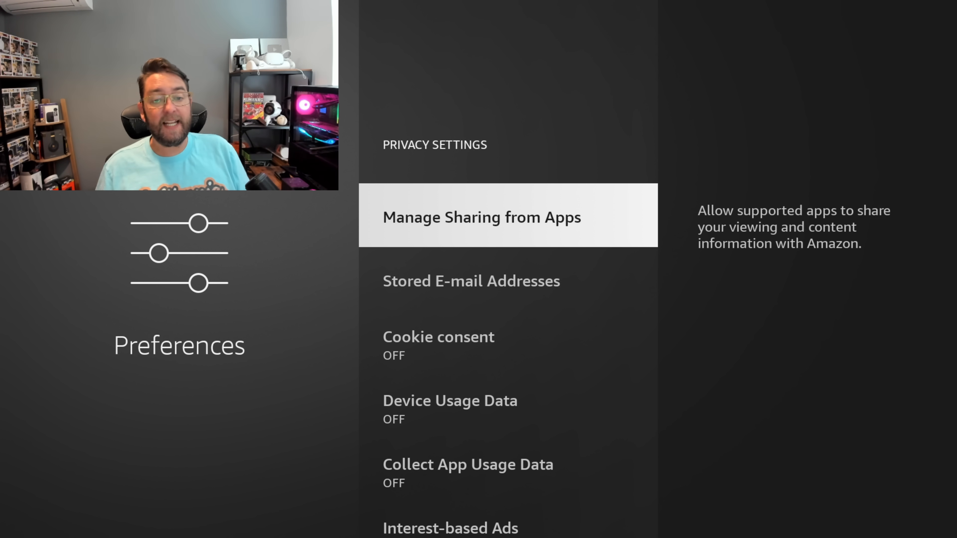
Step: Confirm every privacy option, including Interest-based Ads, is OFF and return to the settings grid
{"action": "scroll", "scroll_direction": "down", "scroll_amount": 3}
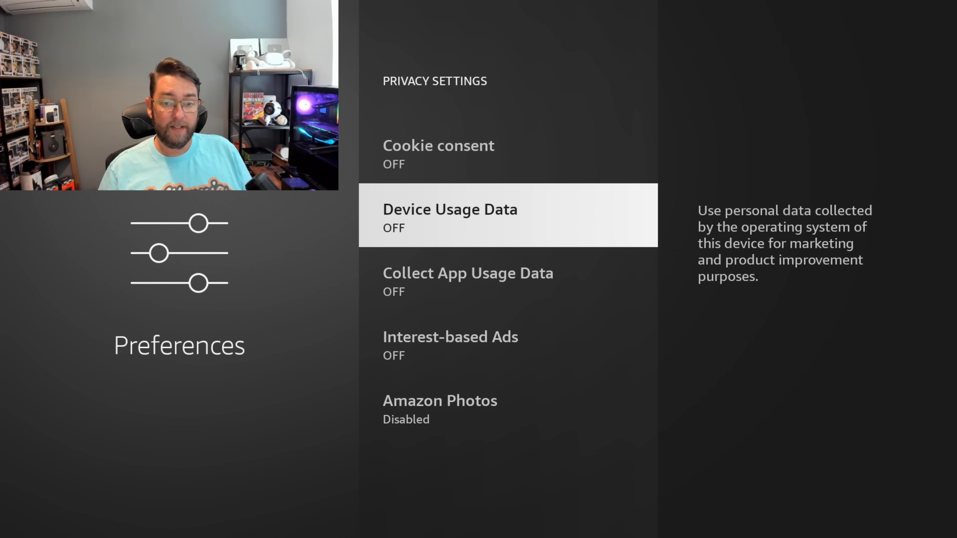
{"action": "scroll", "scroll_direction": "down", "scroll_amount": 3}
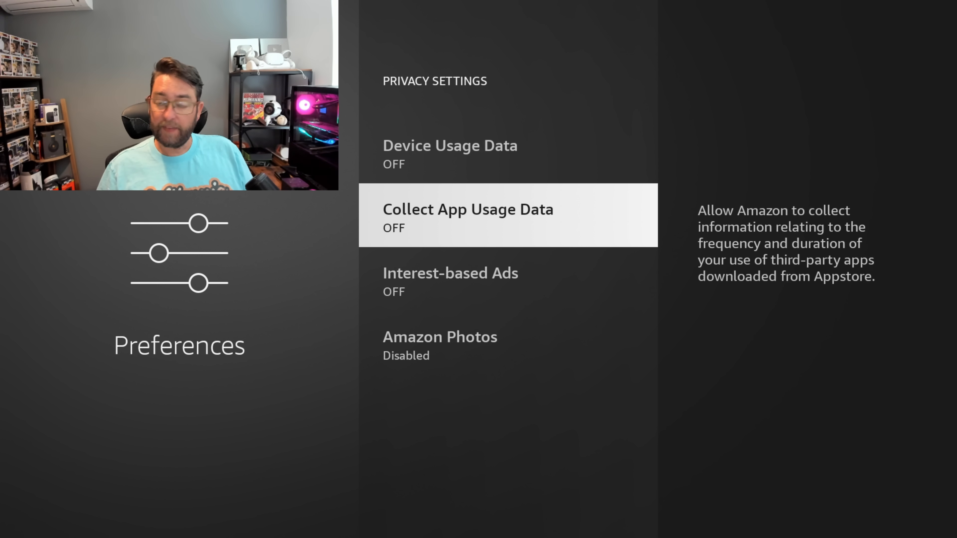
{"action": "scroll", "scroll_direction": "up", "scroll_amount": 3}
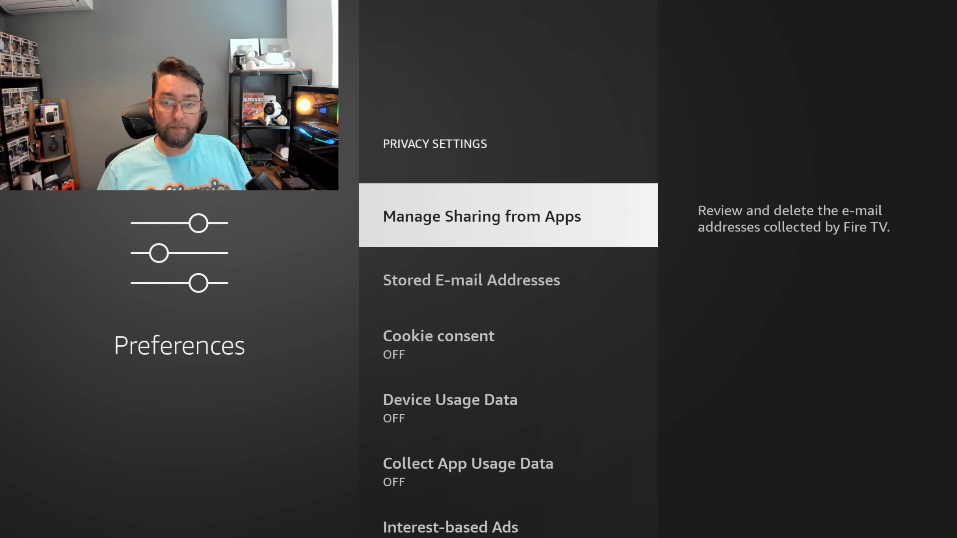
{"action": "scroll", "scroll_direction": "down", "scroll_amount": 3}
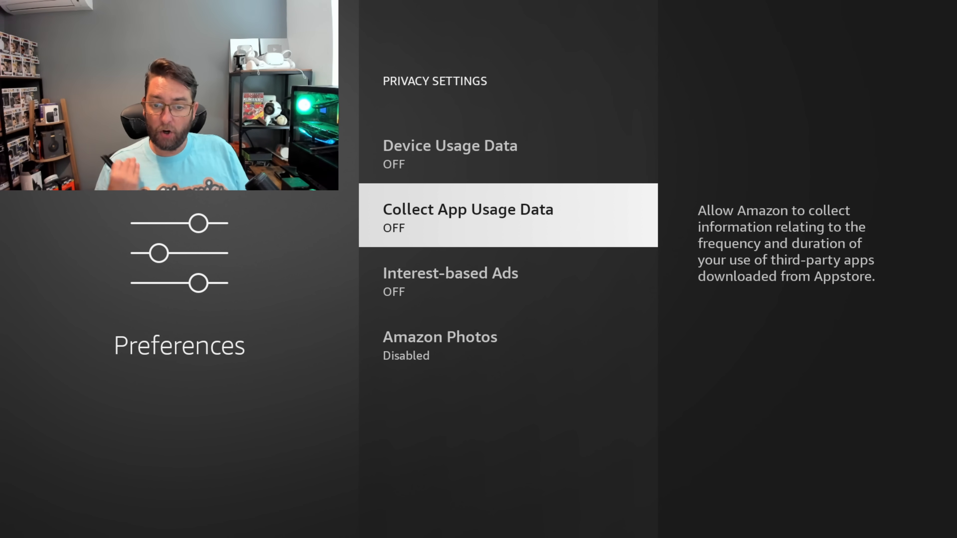
{"action": "scroll", "scroll_direction": "down", "scroll_amount": 3}
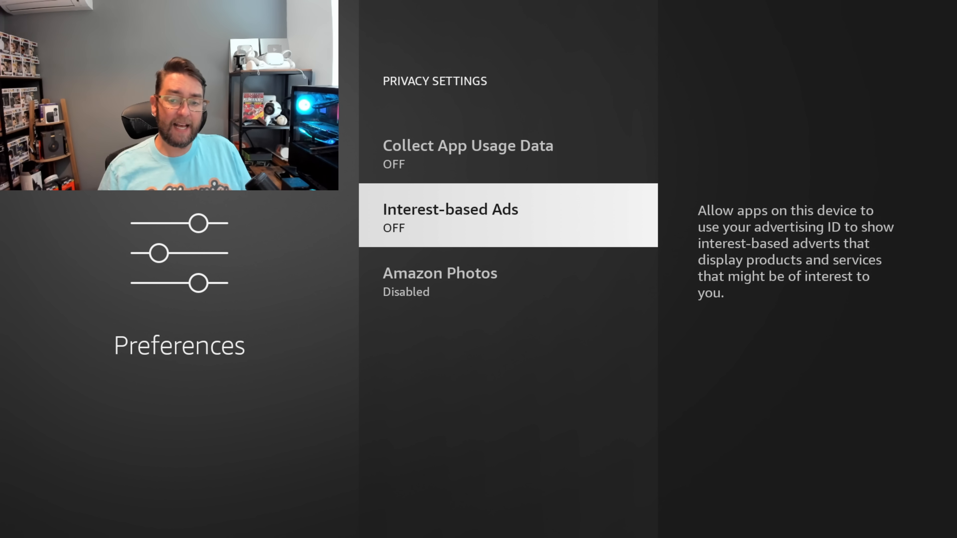
{"action": "scroll", "scroll_direction": "down", "scroll_amount": 3}
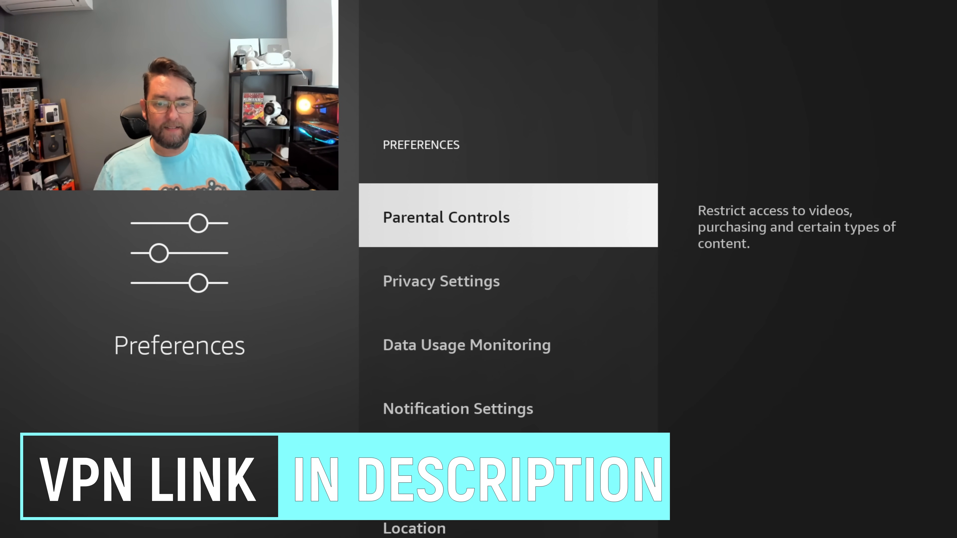
{"action": "key", "text": "Back"}
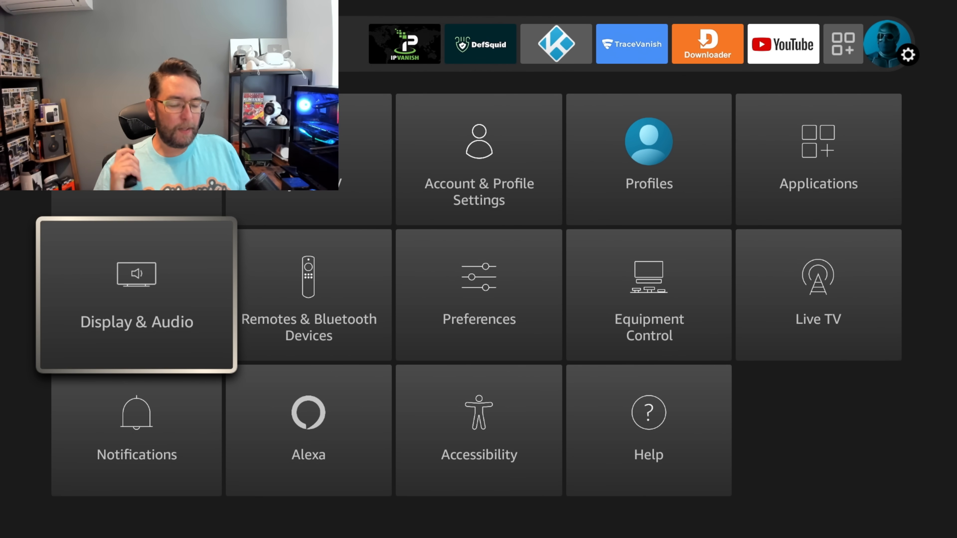
Step: Browse Display & Audio, reviewing Display and confirming HDMI CEC Device Control is ON
{"action": "left_click", "coordinate": [136, 296]}
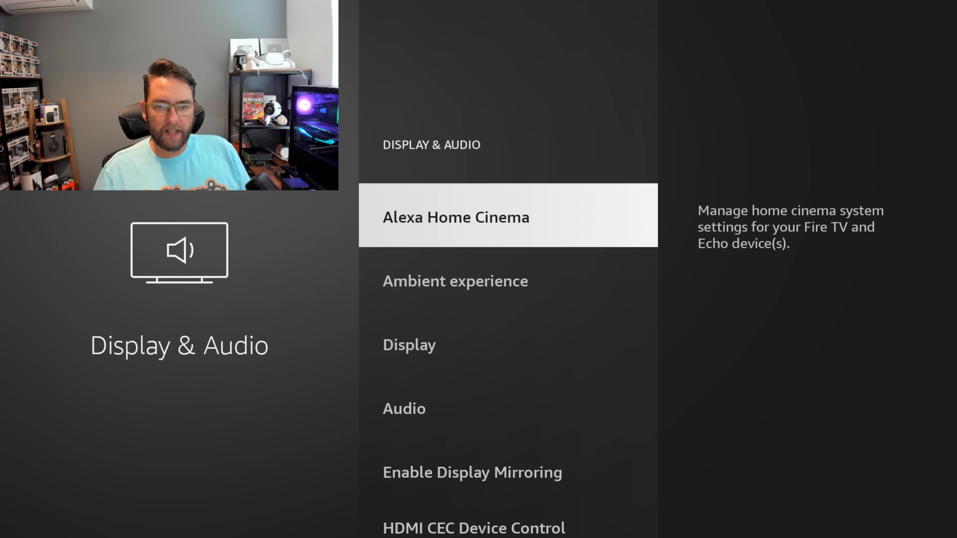
{"action": "scroll", "scroll_direction": "down", "scroll_amount": 3}
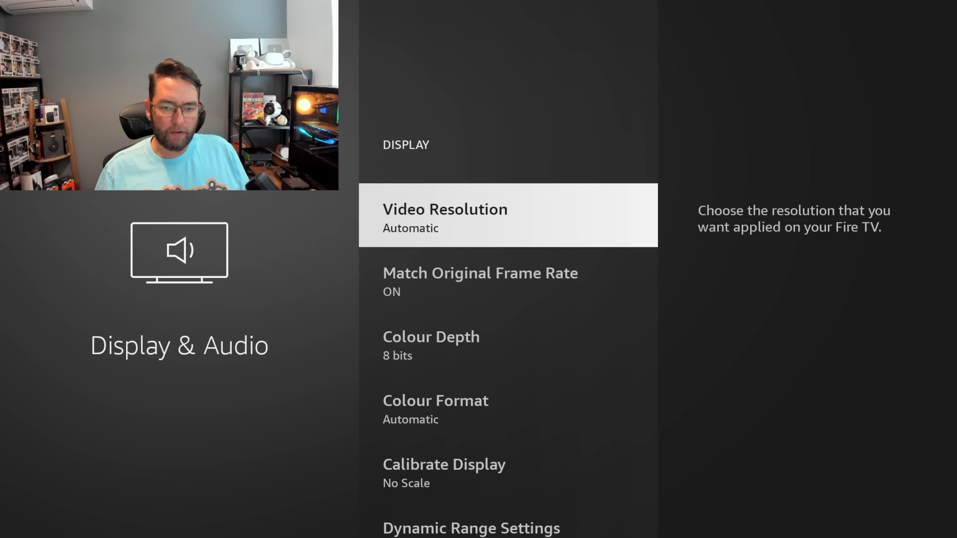
{"action": "key", "text": "Back"}
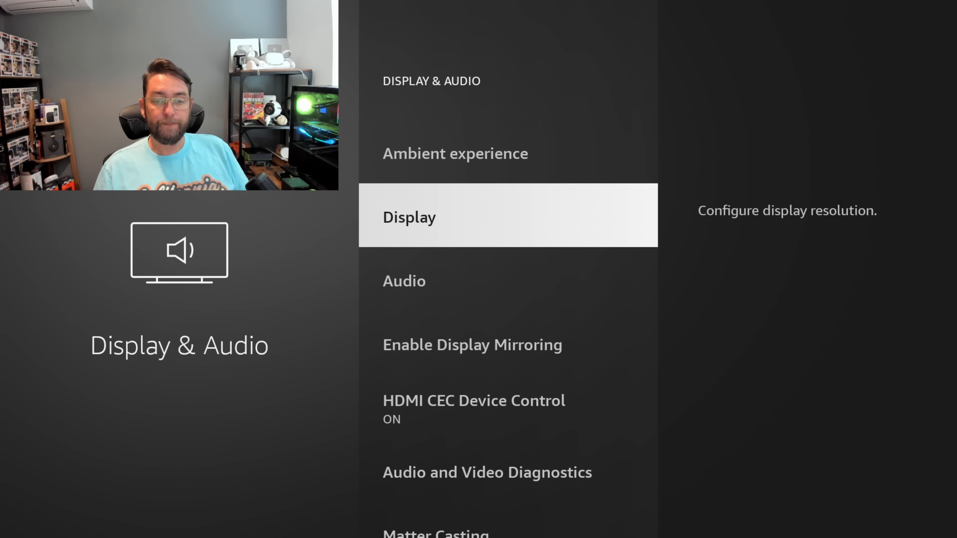
{"action": "scroll", "scroll_direction": "down", "scroll_amount": 3}
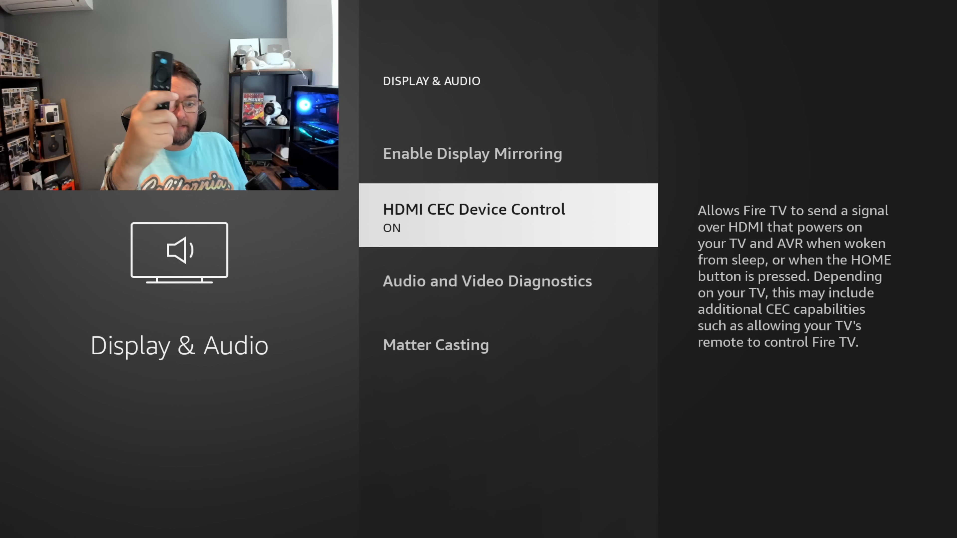
{"action": "scroll", "scroll_direction": "up", "scroll_amount": 3}
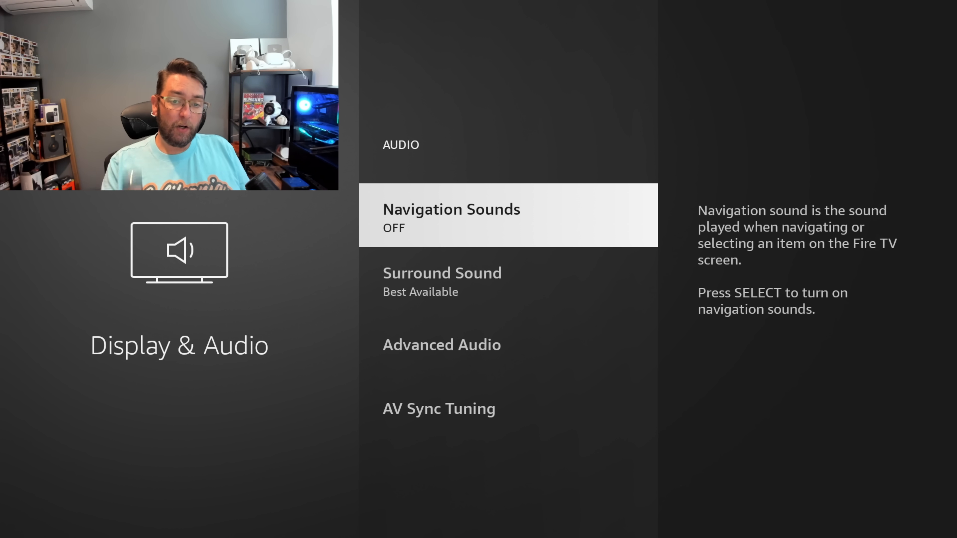
Step: Switch Navigation Sounds ON, return to the home screen and move onto the IPVanish app
{"action": "left_click", "coordinate": [450, 215]}
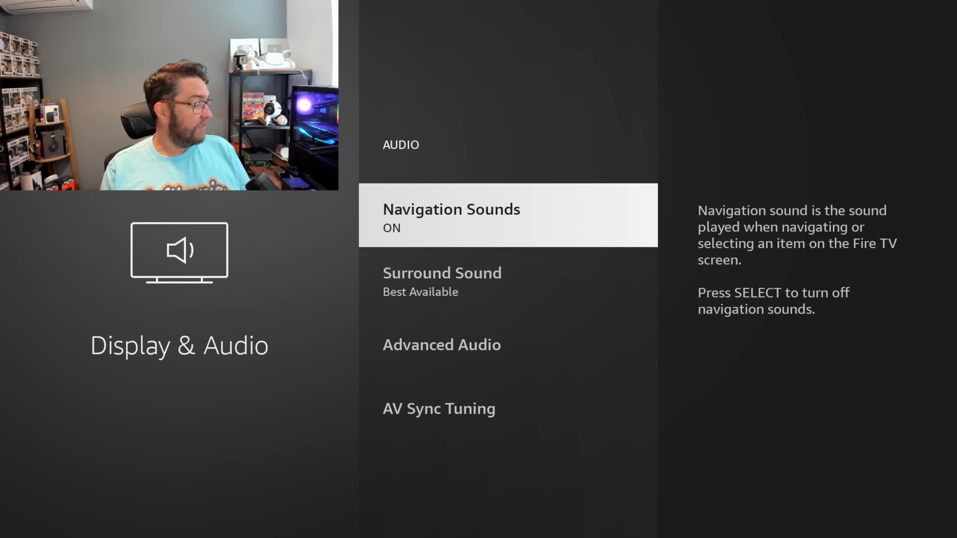
{"action": "key", "text": "Back"}
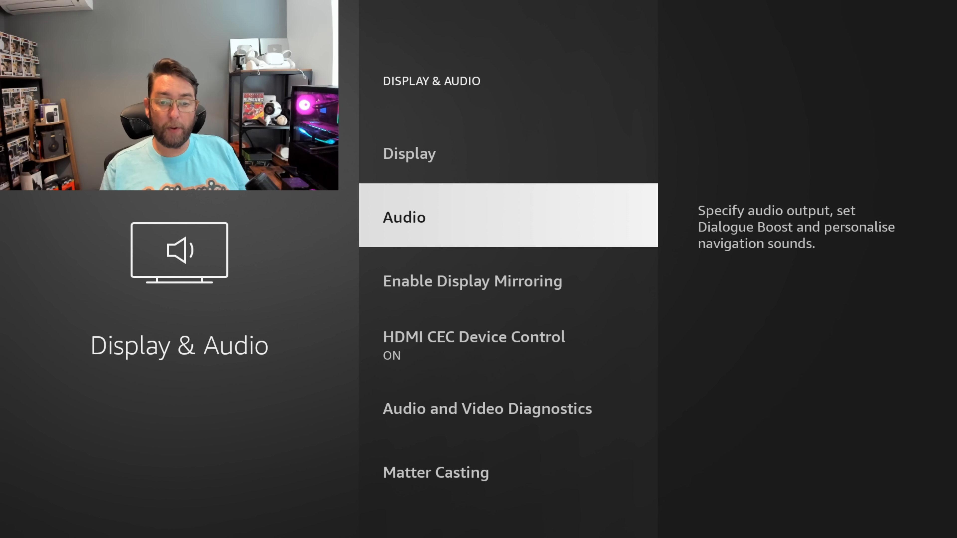
{"action": "key", "text": "Back"}
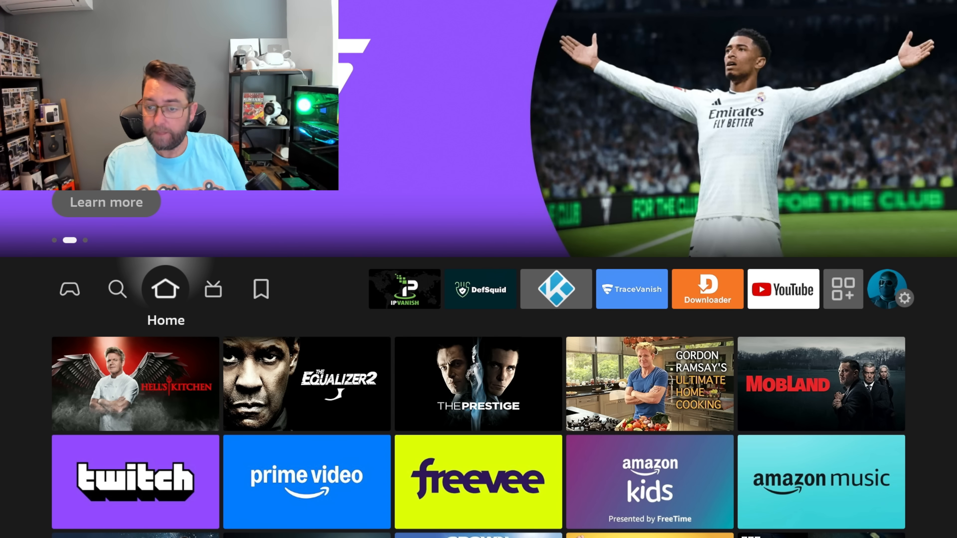
{"action": "left_click", "coordinate": [405, 289]}
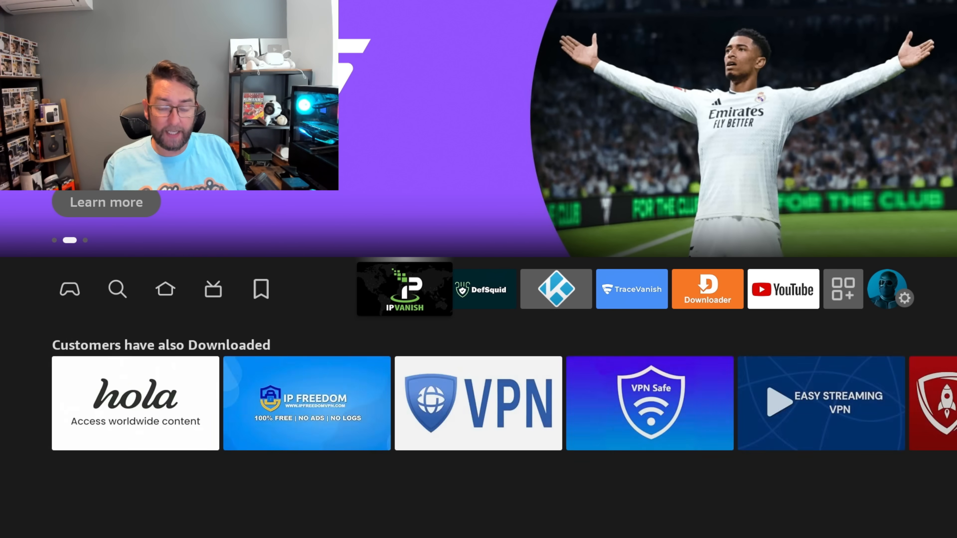